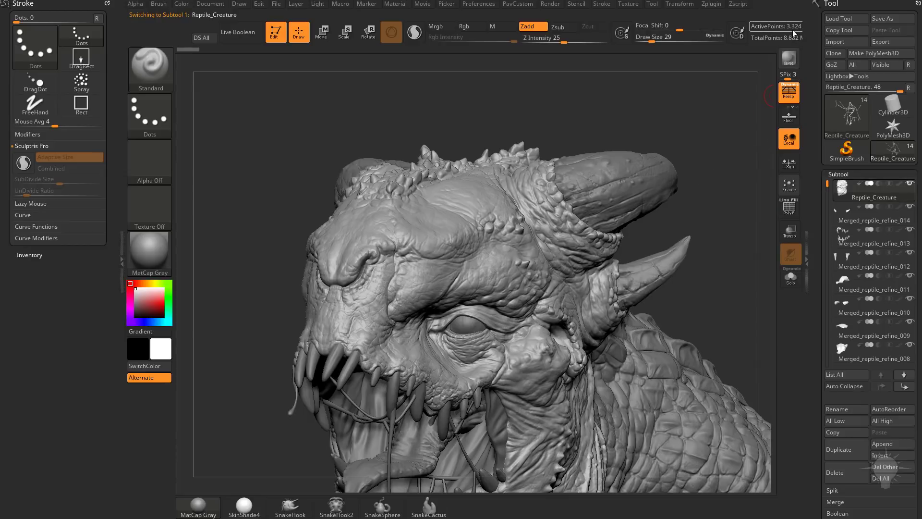
{"action": "mouse_move", "coordinate": [792, 27]}
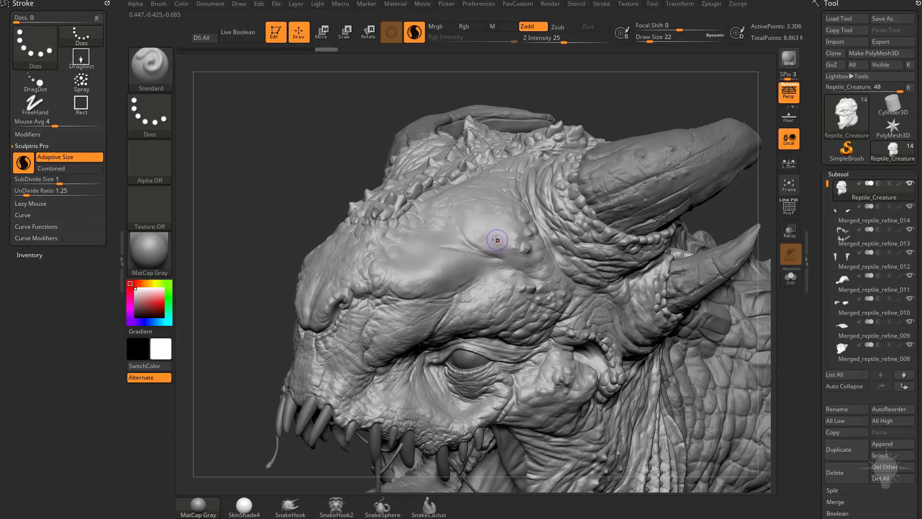
- Stroke the Standard brush with Sculptris Pro over the brow to raise small bumps
{"action": "left_click_drag", "start_coordinate": [497, 240], "coordinate": [709, 134]}
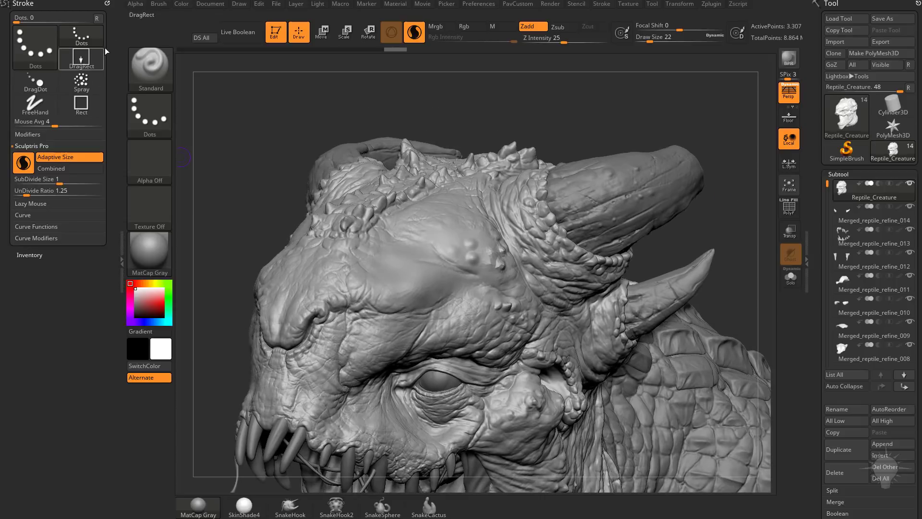
- Hide the Stroke tray and show the Zplugin palette with Decimation Master expanded
{"action": "left_click", "coordinate": [711, 4]}
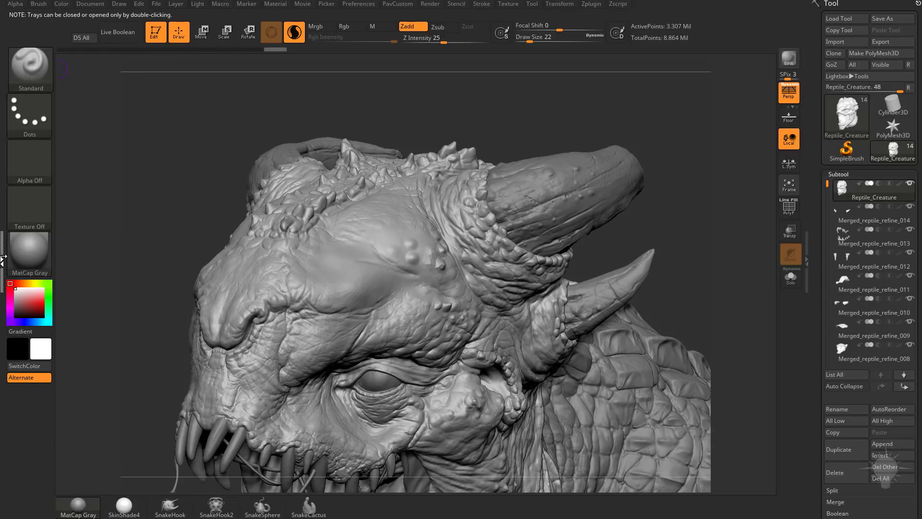
{"action": "left_click", "coordinate": [709, 4]}
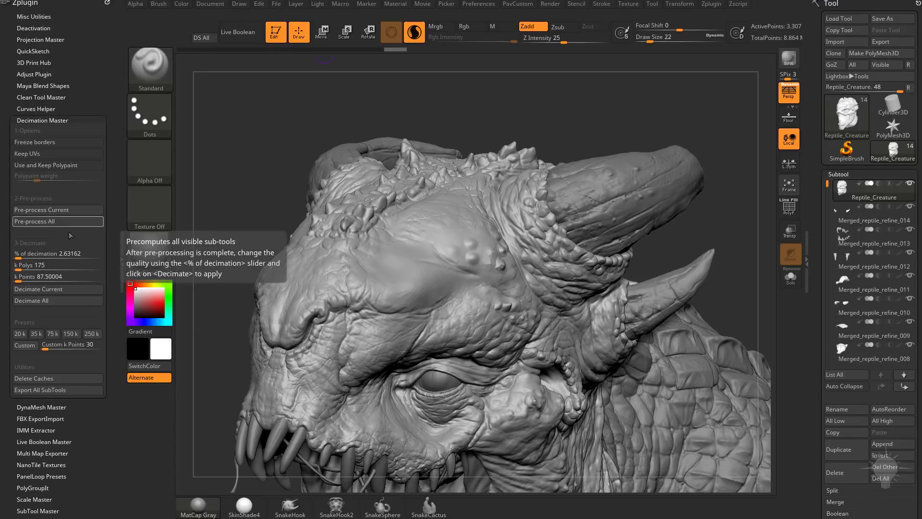
{"action": "mouse_move", "coordinate": [41, 210]}
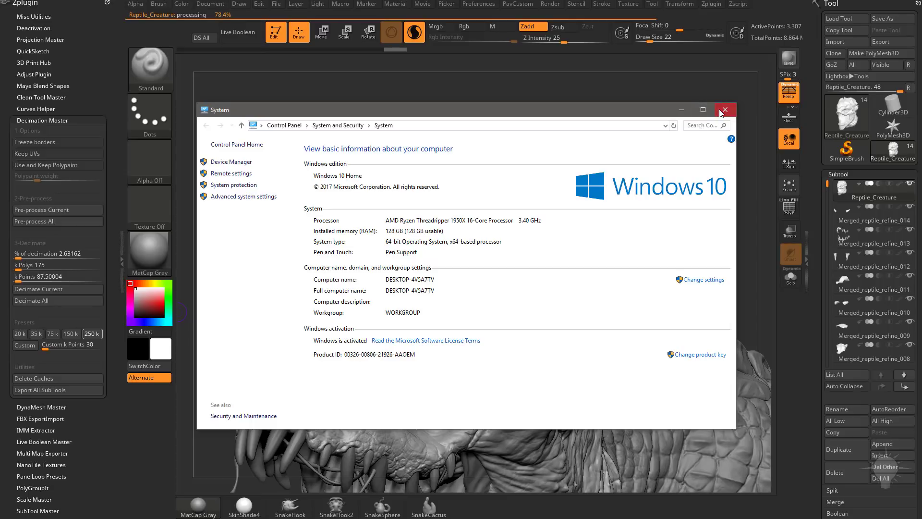
- Close the System window showing the Threadripper 1950X and 128 GB RAM specs
{"action": "left_click", "coordinate": [724, 109]}
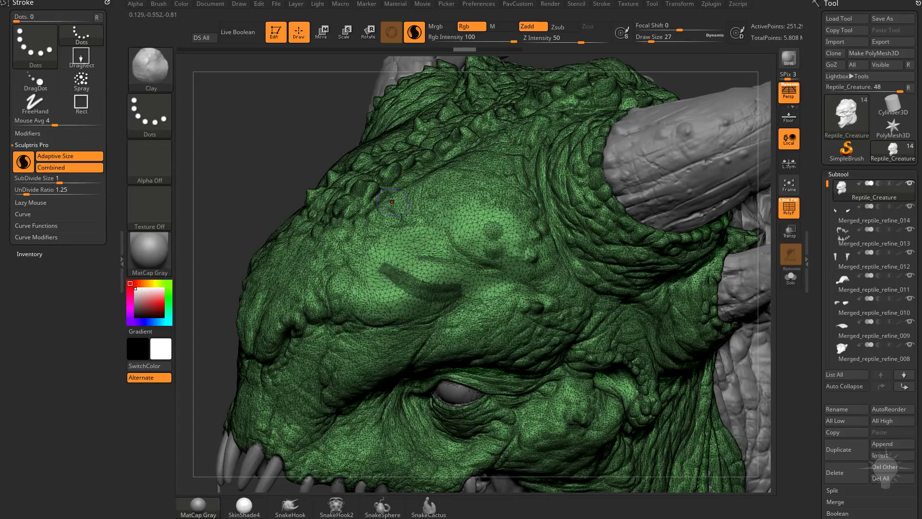
- Build clay on the forehead, then carve a DamStandard crease above the eye
{"action": "left_click_drag", "start_coordinate": [391, 203], "coordinate": [491, 261]}
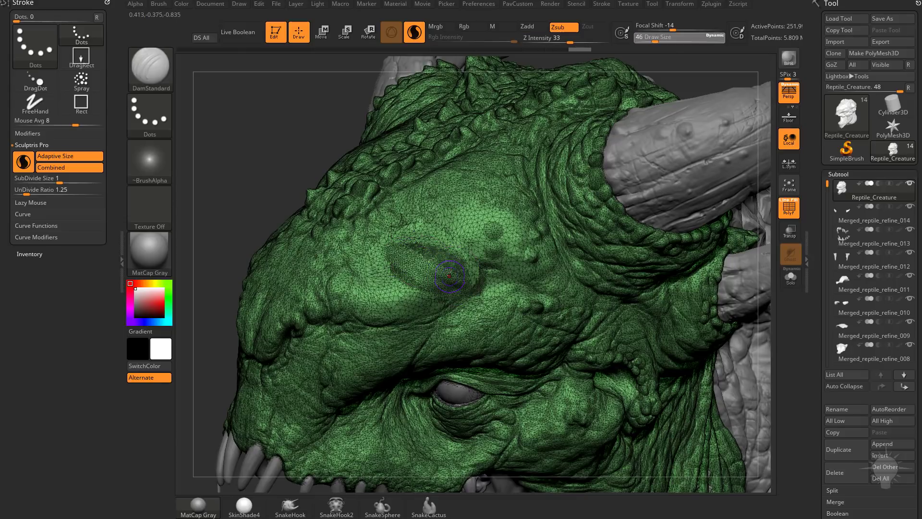
{"action": "left_click_drag", "start_coordinate": [450, 277], "coordinate": [494, 264]}
{"action": "type", "text": "20"}
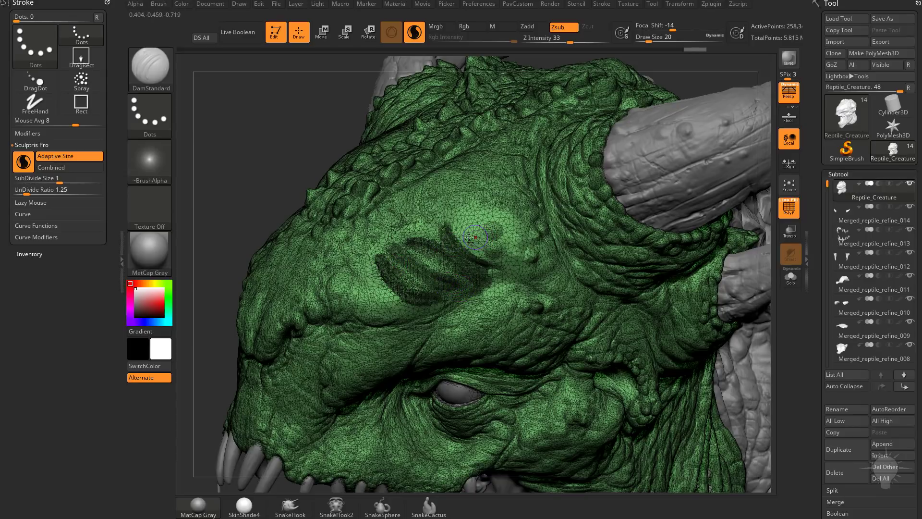
- Carve a second forehead crease and toggle Polyframe to inspect the carving
{"action": "left_click_drag", "start_coordinate": [476, 238], "coordinate": [550, 249]}
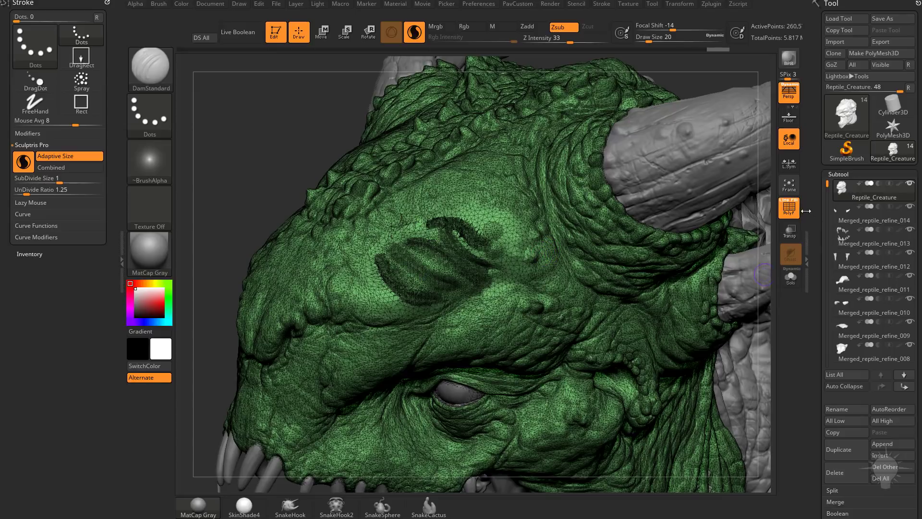
{"action": "left_click", "coordinate": [789, 207]}
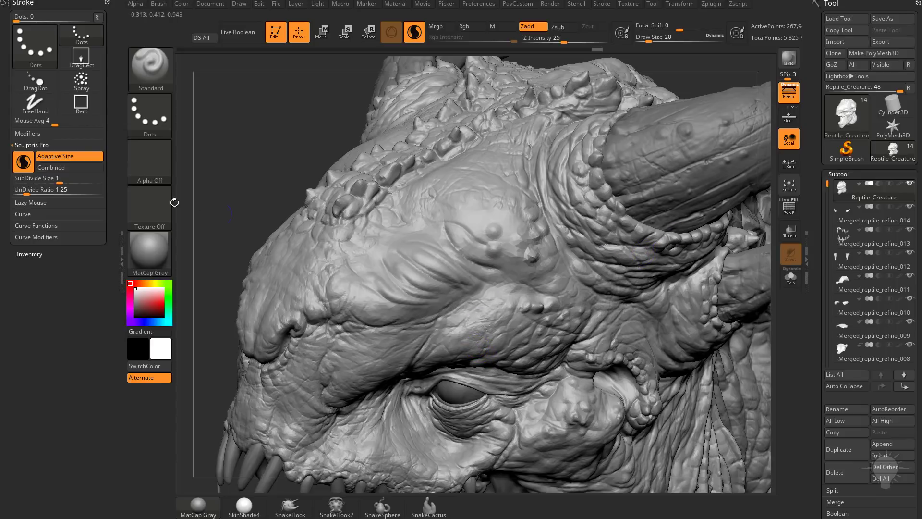
{"action": "left_click", "coordinate": [788, 208]}
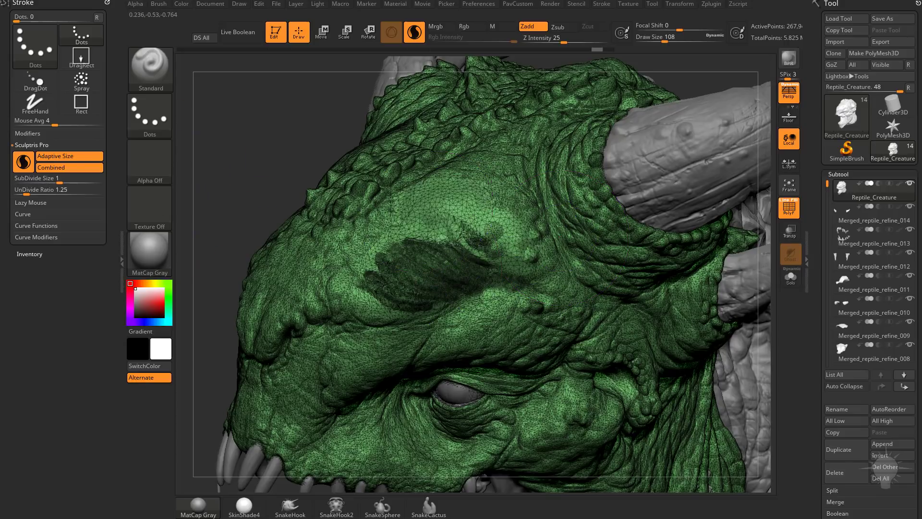
- Blend the carved forehead with broad strokes, then add thin raised ridges at Draw Size 13
{"action": "left_click_drag", "start_coordinate": [471, 218], "coordinate": [574, 291]}
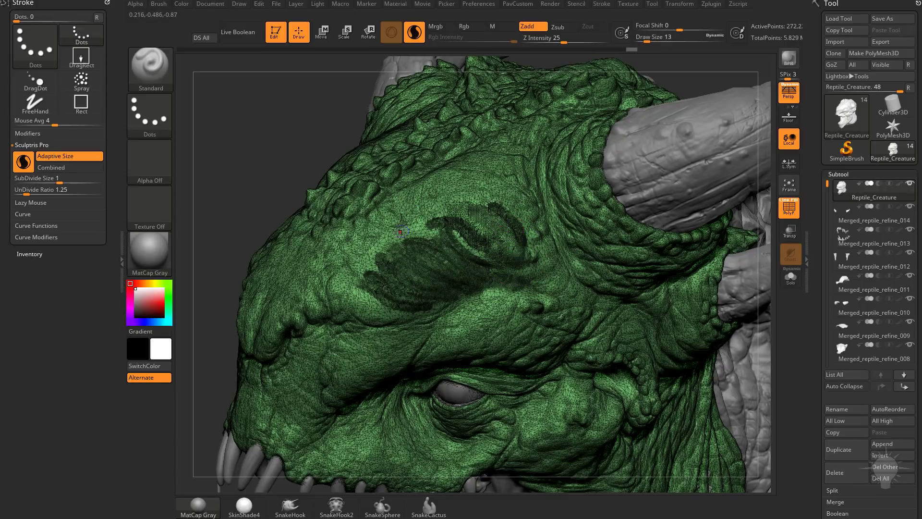
{"action": "left_click", "coordinate": [406, 230]}
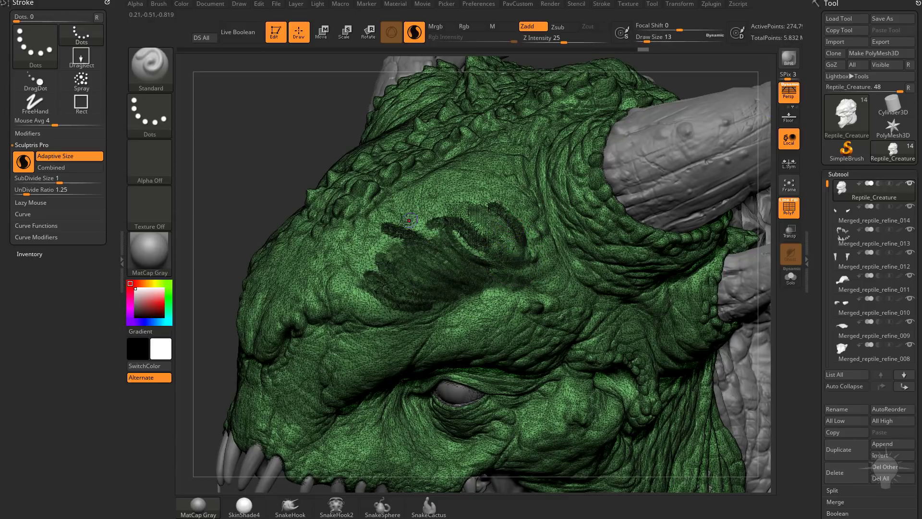
{"action": "left_click_drag", "start_coordinate": [406, 220], "coordinate": [497, 250]}
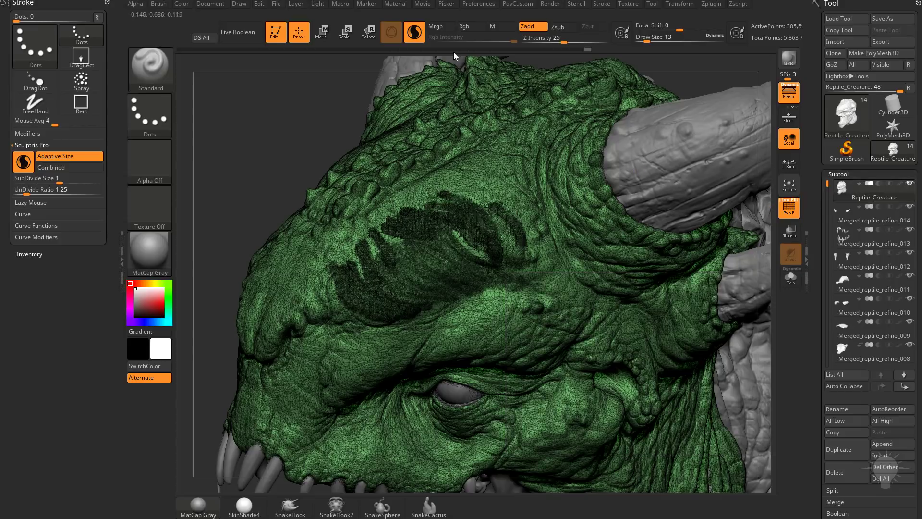
{"action": "left_click", "coordinate": [479, 3]}
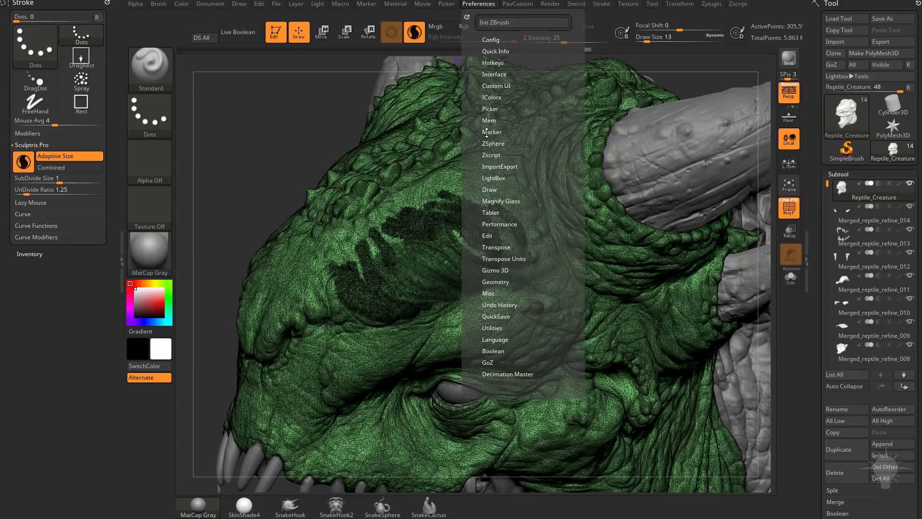
- Close Preferences, enable Sculptris Pro on the head, and dismiss the too-many-polygons warning
{"action": "left_click", "coordinate": [489, 121]}
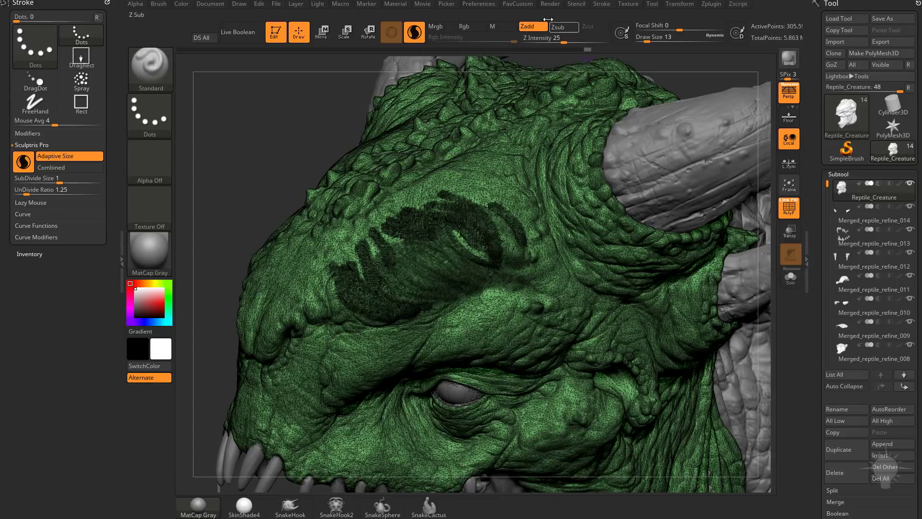
{"action": "left_click", "coordinate": [479, 4]}
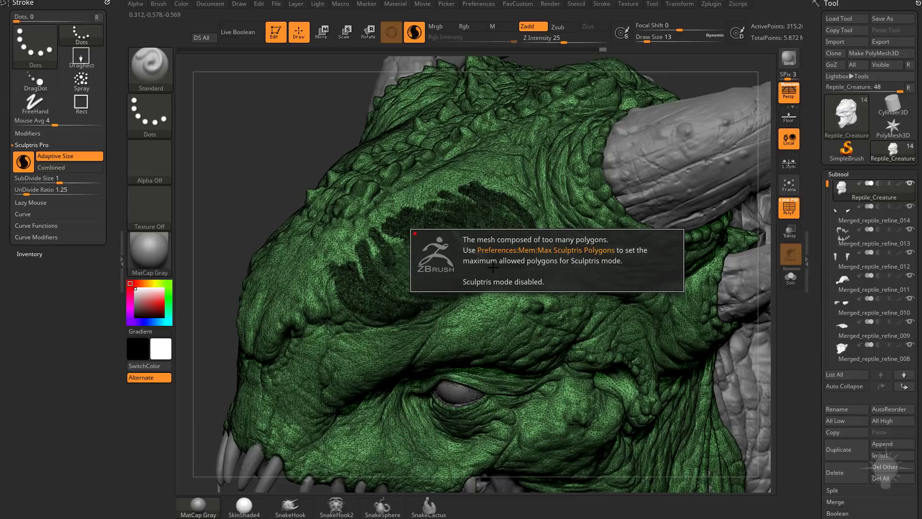
{"action": "left_click", "coordinate": [710, 5]}
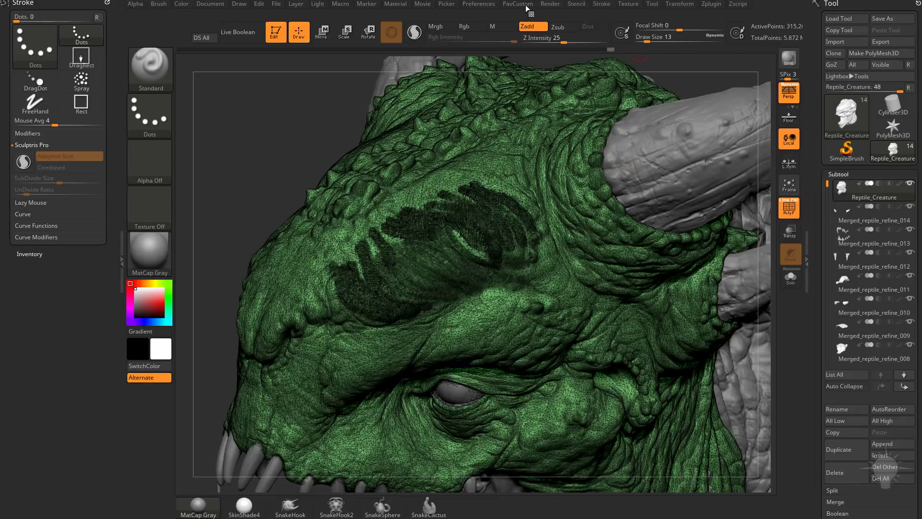
- Open Preferences to raise the Sculptris Pro polygon limit
{"action": "left_click", "coordinate": [479, 4]}
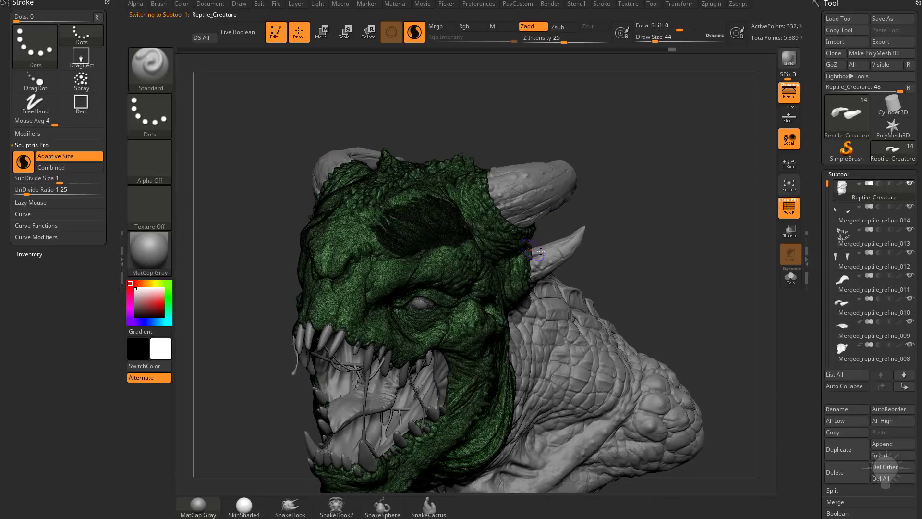
- Zoom in on the brow and set hPolish to size 77, focal -39, intensity 37
{"action": "left_click_drag", "start_coordinate": [532, 250], "coordinate": [597, 233]}
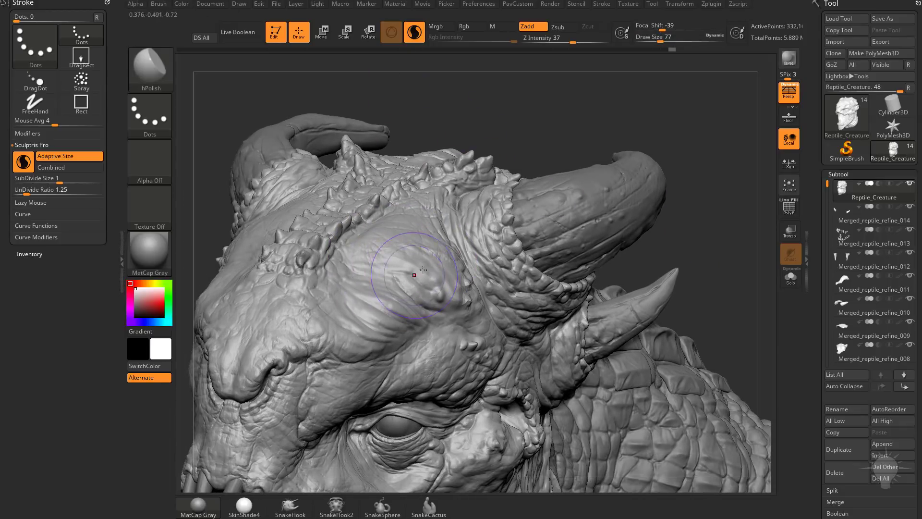
{"action": "left_click_drag", "start_coordinate": [421, 272], "coordinate": [669, 316]}
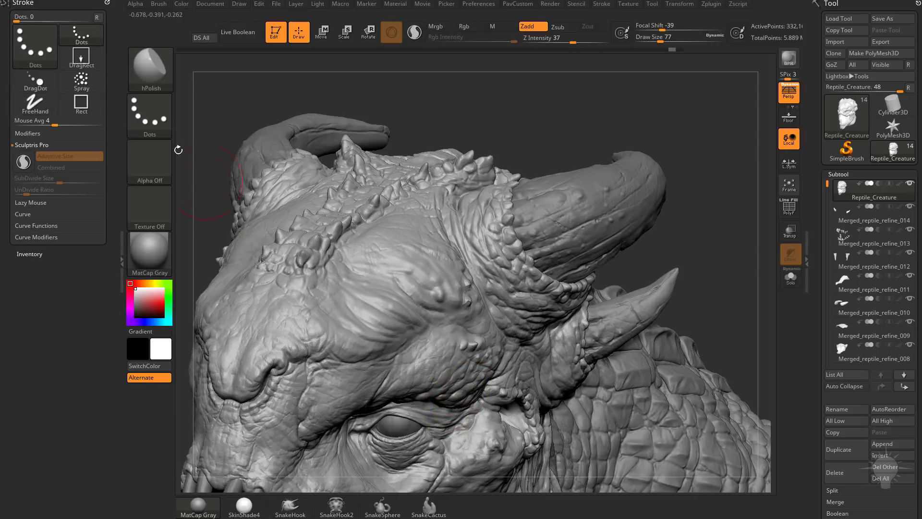
{"action": "mouse_move", "coordinate": [150, 70]}
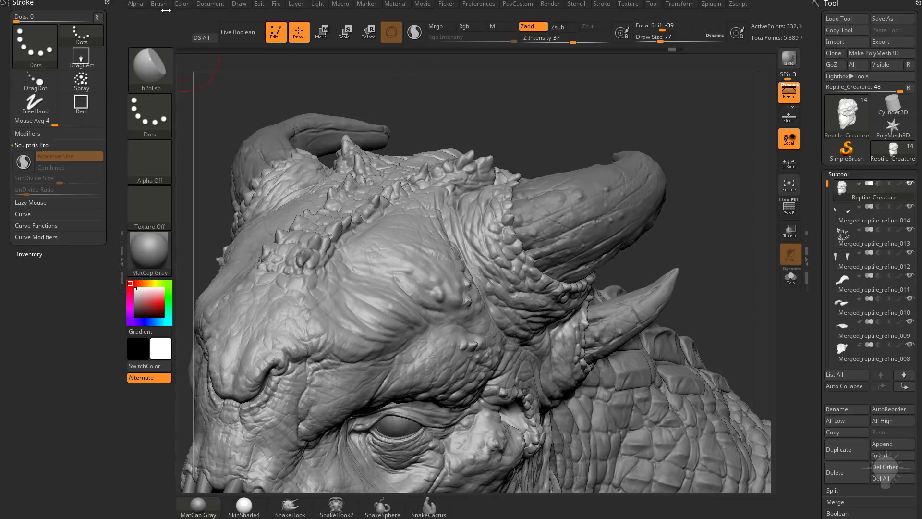
- Toggle hPolish's own Sculptris Pro setting in the Brush menu, then polish the brow flatter
{"action": "left_click", "coordinate": [158, 4]}
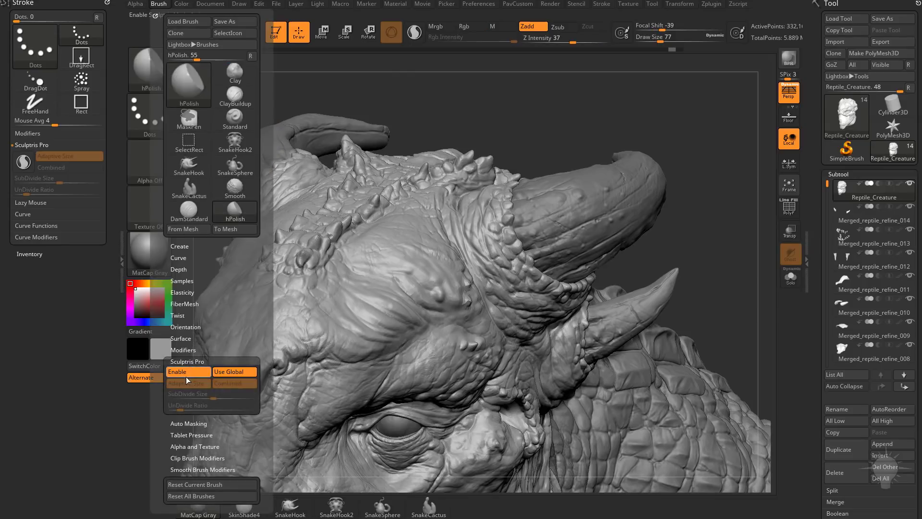
{"action": "left_click", "coordinate": [188, 371]}
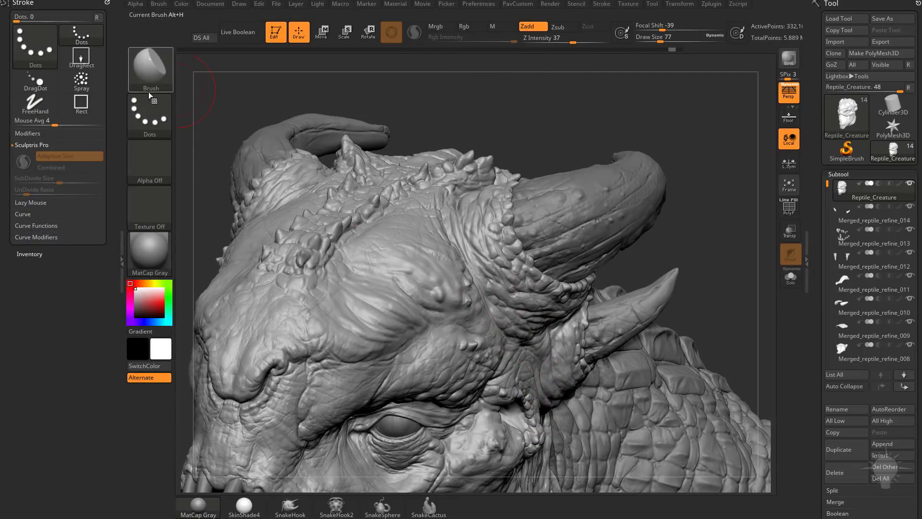
{"action": "left_click", "coordinate": [158, 3]}
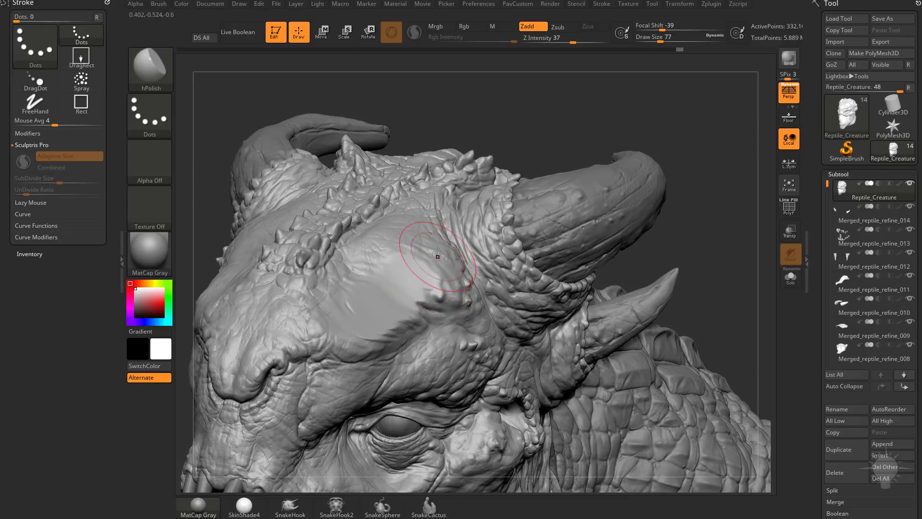
{"action": "left_click", "coordinate": [479, 3]}
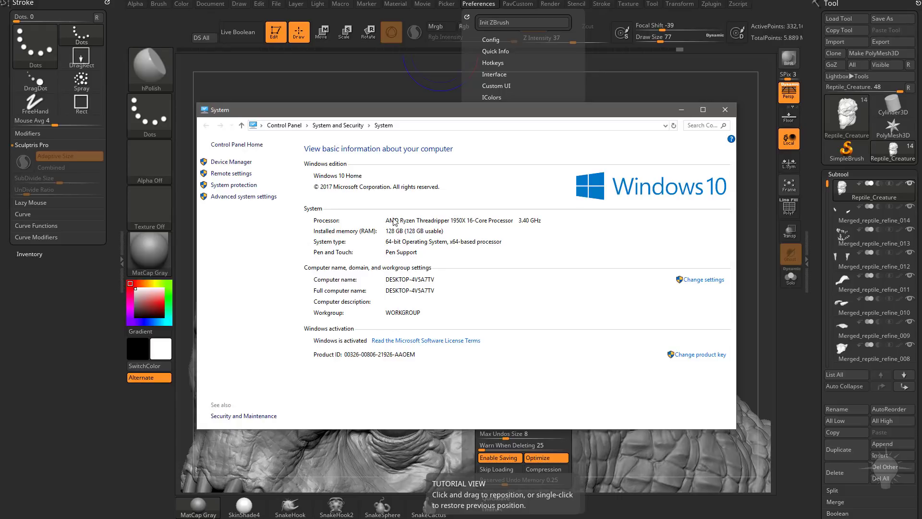
{"action": "mouse_move", "coordinate": [488, 222]}
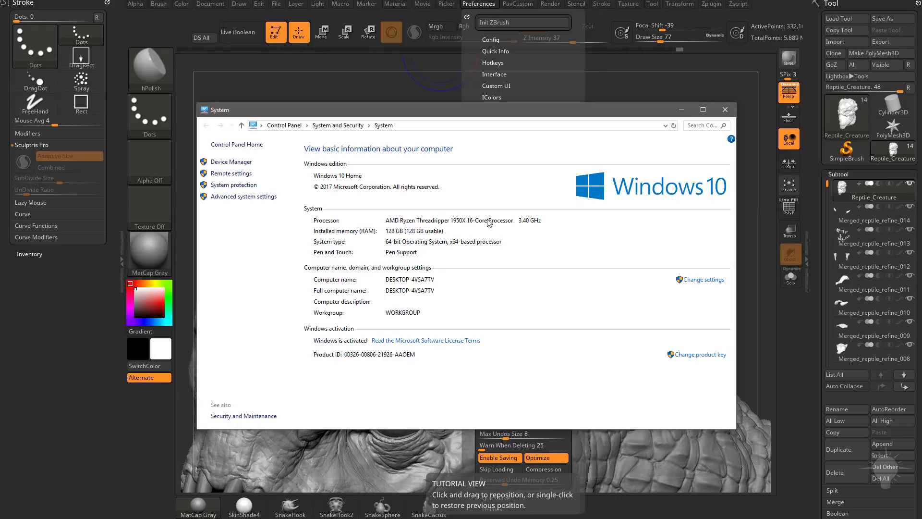
{"action": "mouse_move", "coordinate": [397, 240]}
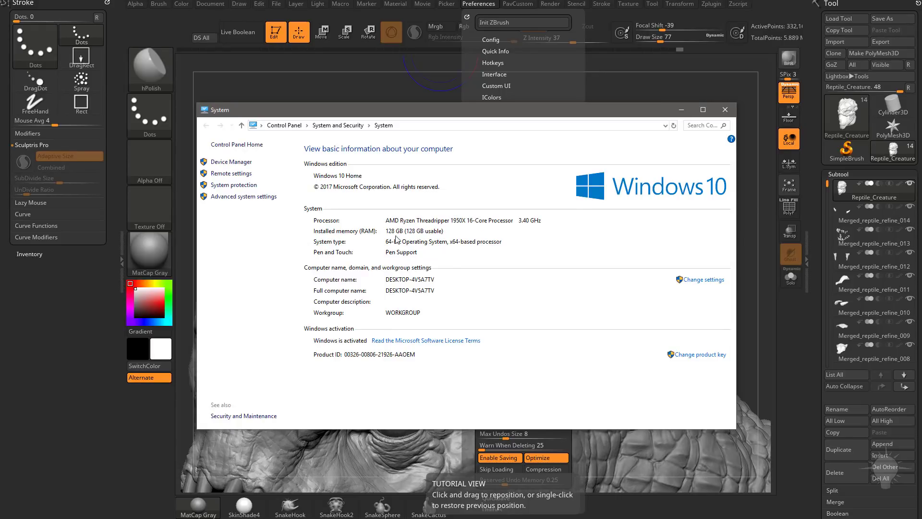